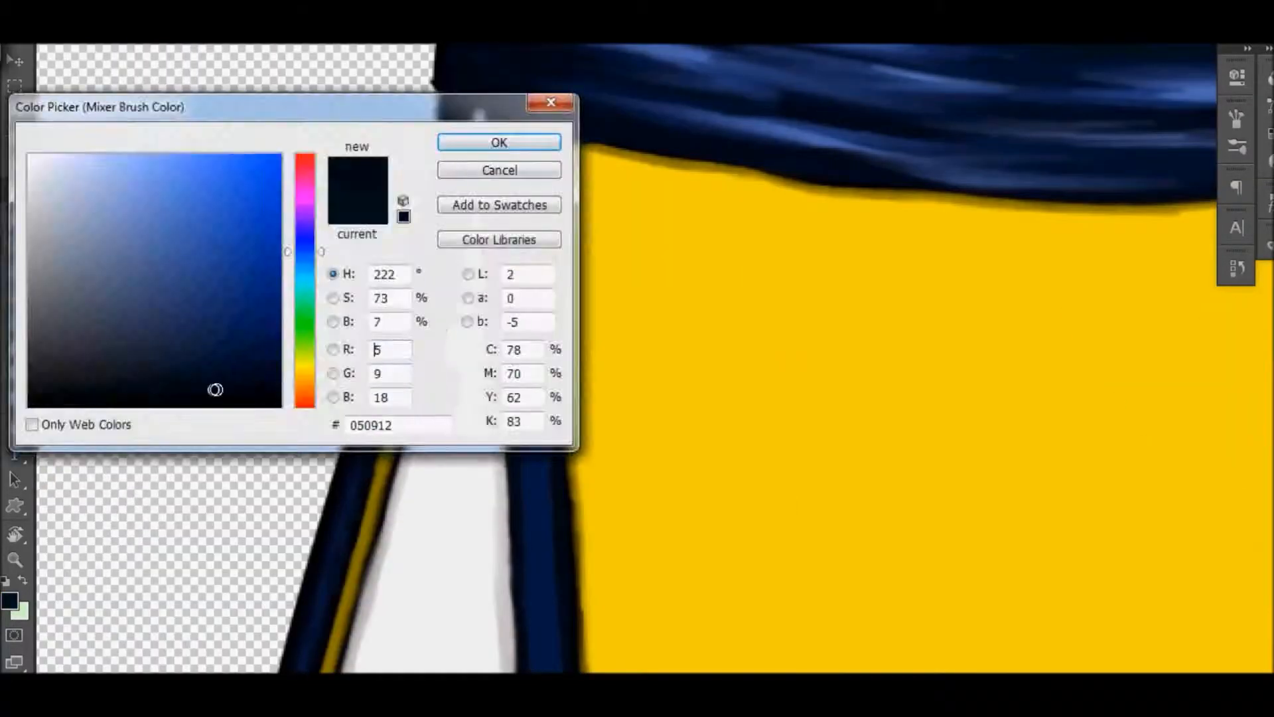
# Choose a near-black navy as the Mixer Brush colour for tunic folds
pyautogui.click(499, 141)
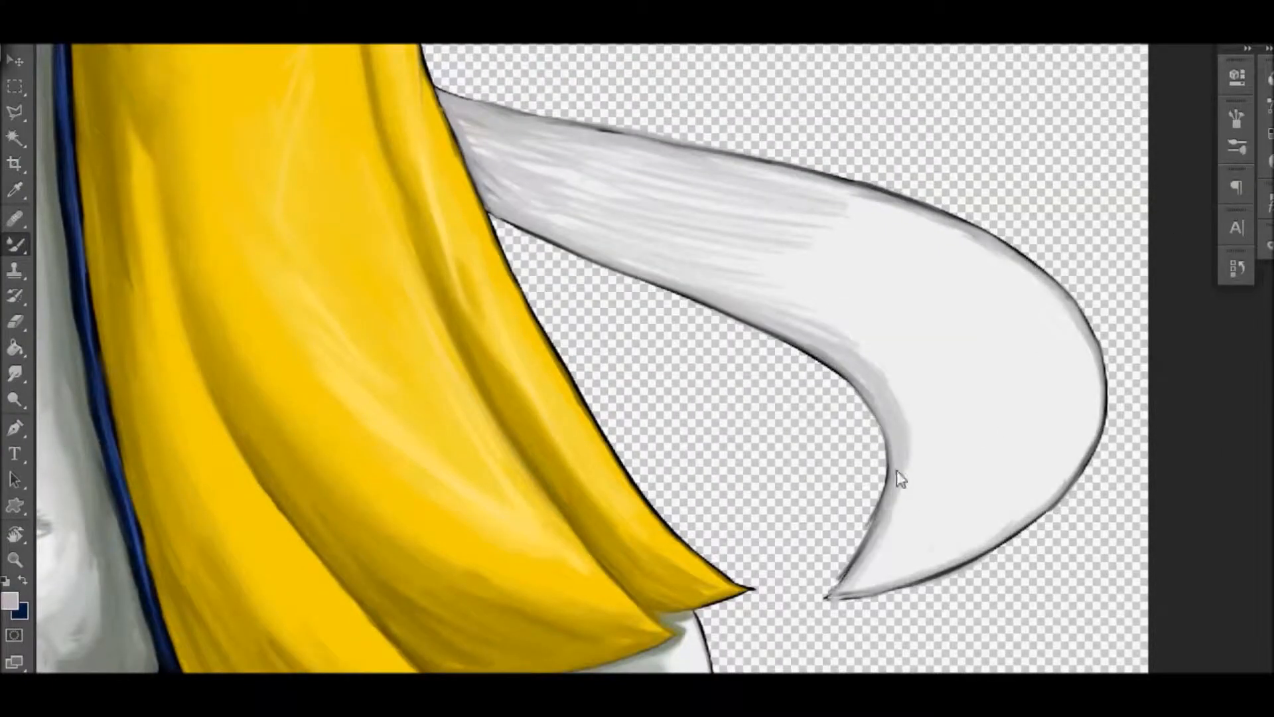
# Paint a green swirling vine stroke across the black background
pyautogui.moveTo(894, 479); pyautogui.dragTo(634, 276)
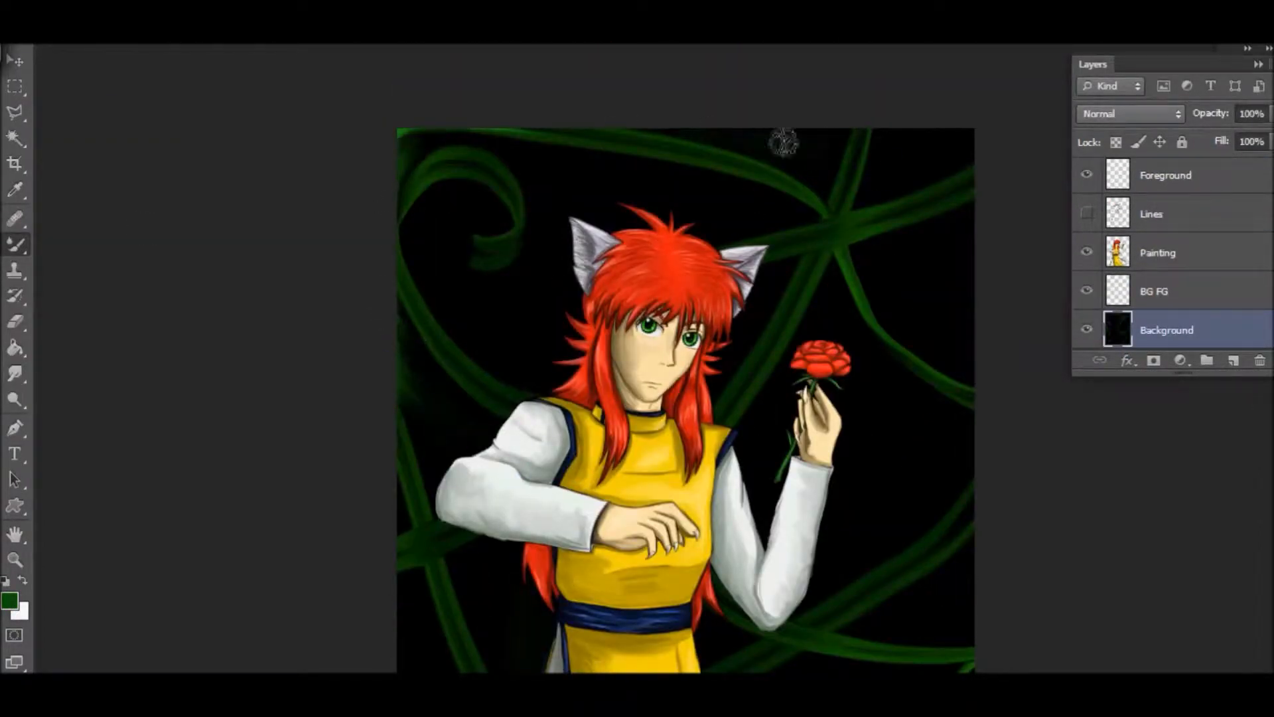
# Blend the green background strokes into dense foliage and check the History panel
pyautogui.scroll(-3)
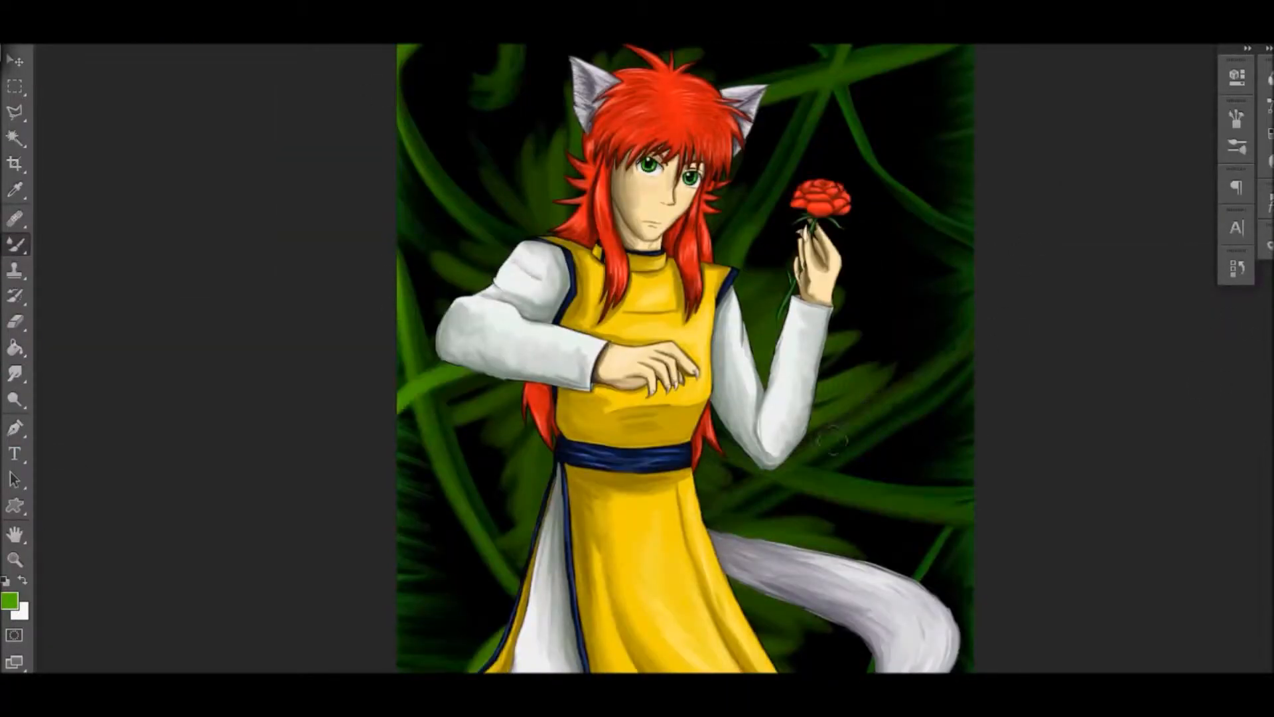
pyautogui.scroll(-3)
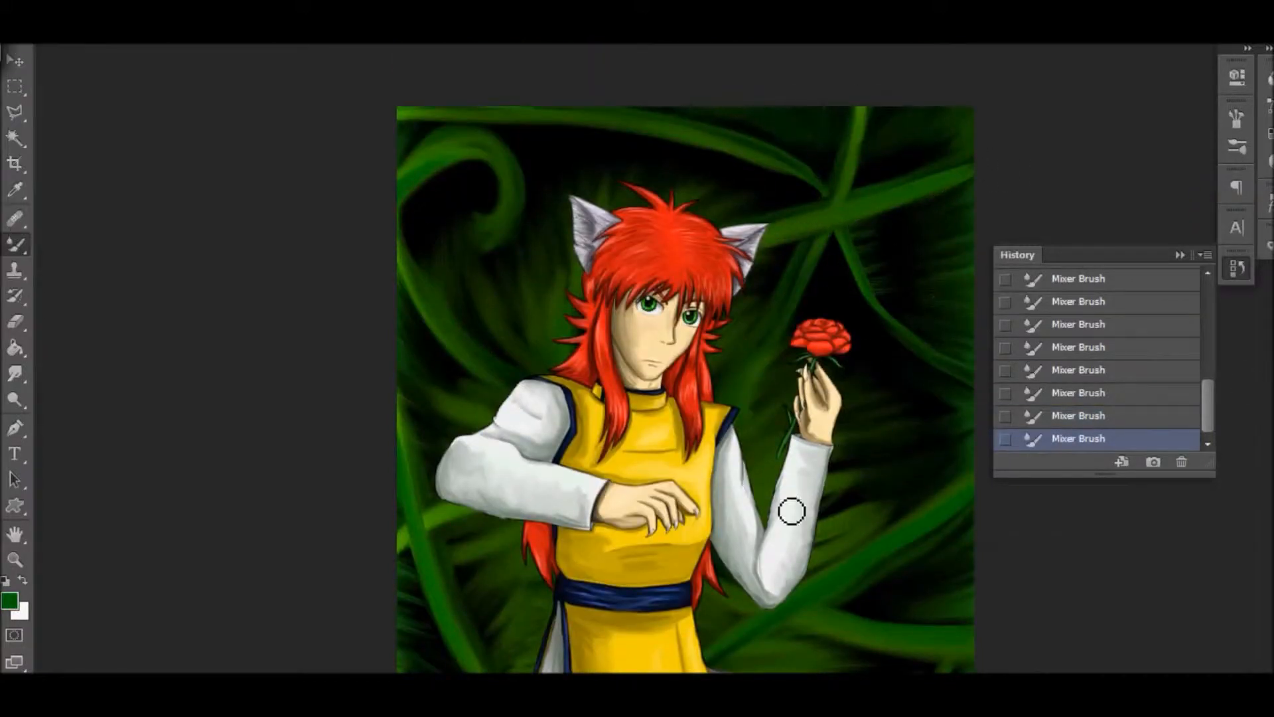
pyautogui.click(1236, 267)
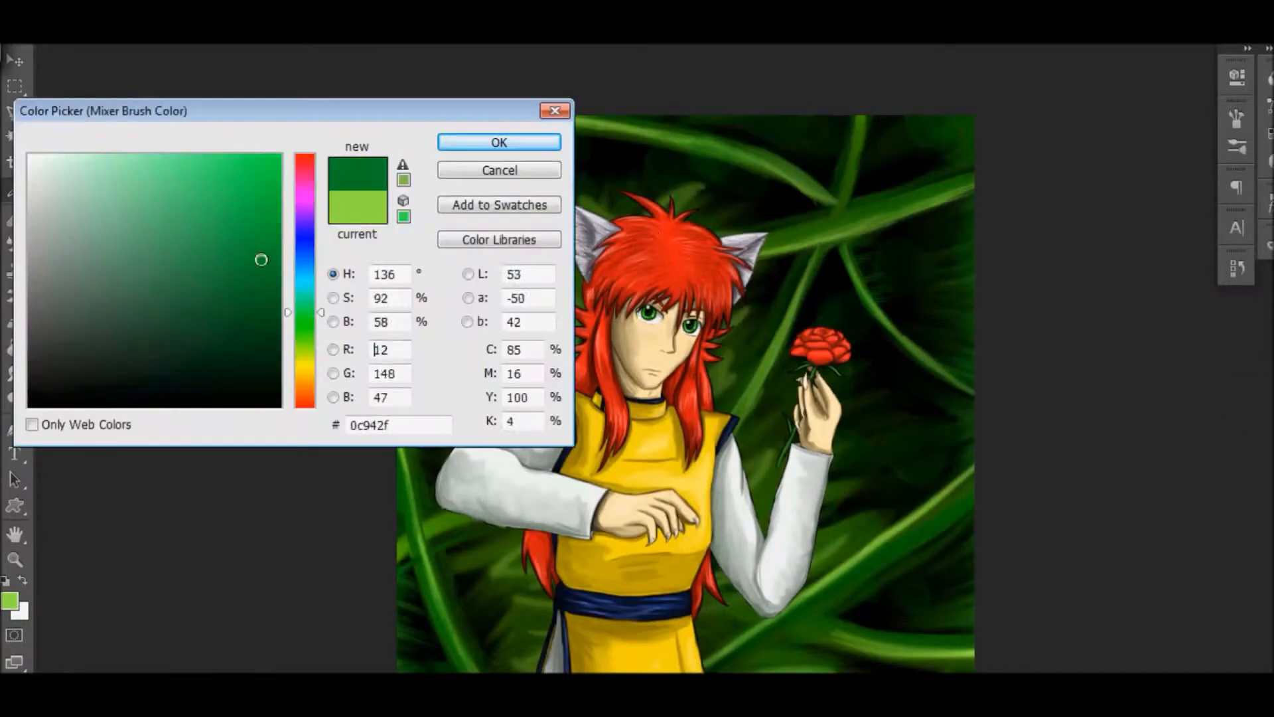
# Confirm the picked colour in the Color Picker
pyautogui.click(499, 142)
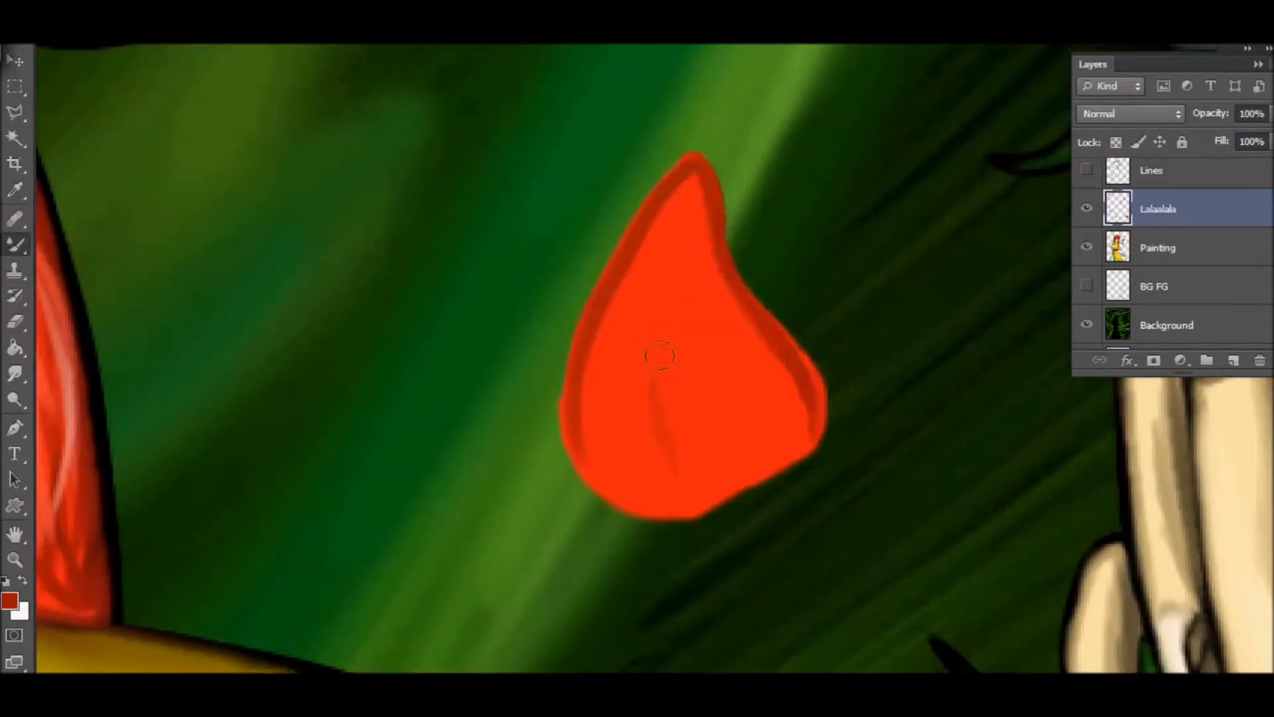
# Pick a light pink foreground colour for petal highlights
pyautogui.click(9, 601)
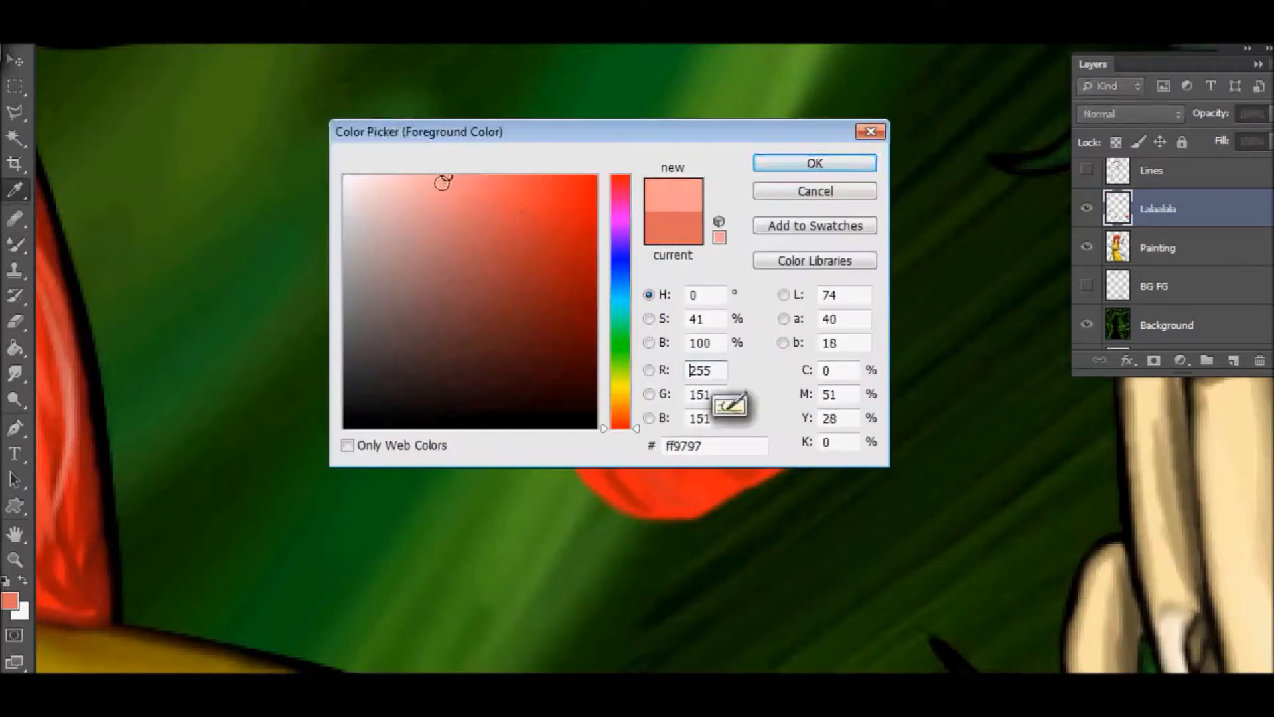
pyautogui.click(814, 163)
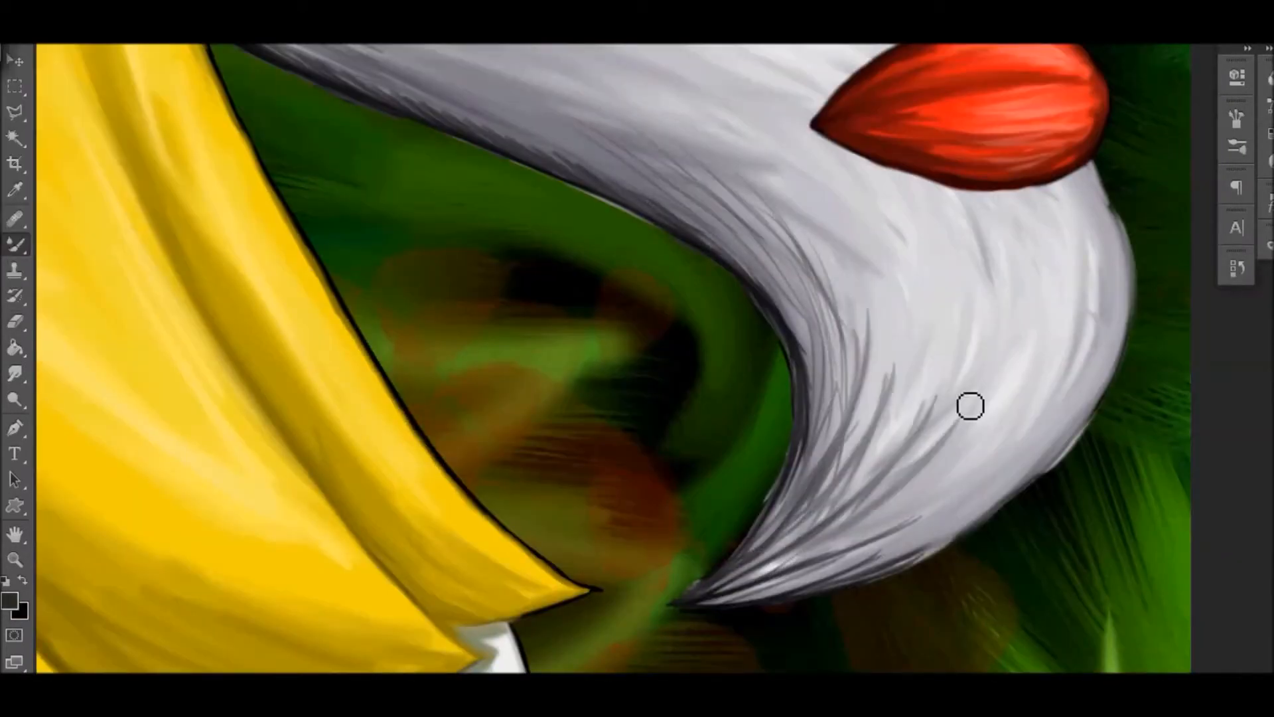
# Zoom out and scroll the canvas to review the red petals around the figure
pyautogui.click(10, 605)
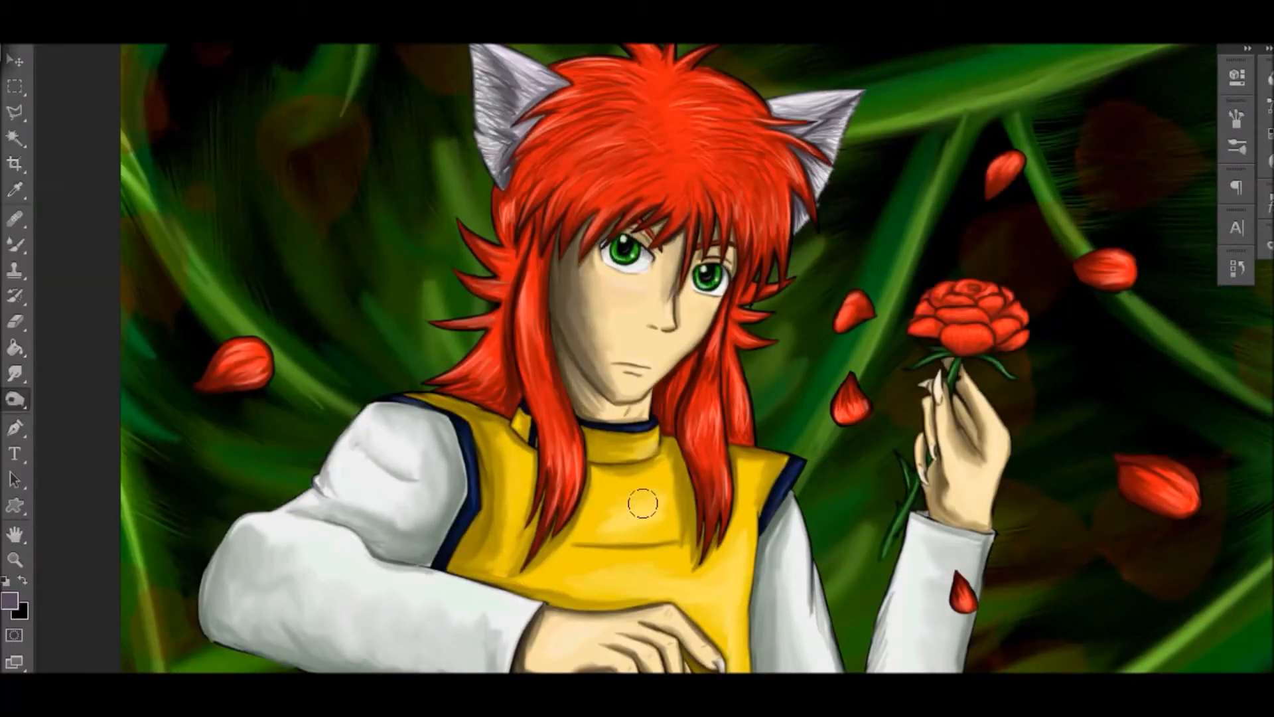
pyautogui.scroll(-3)
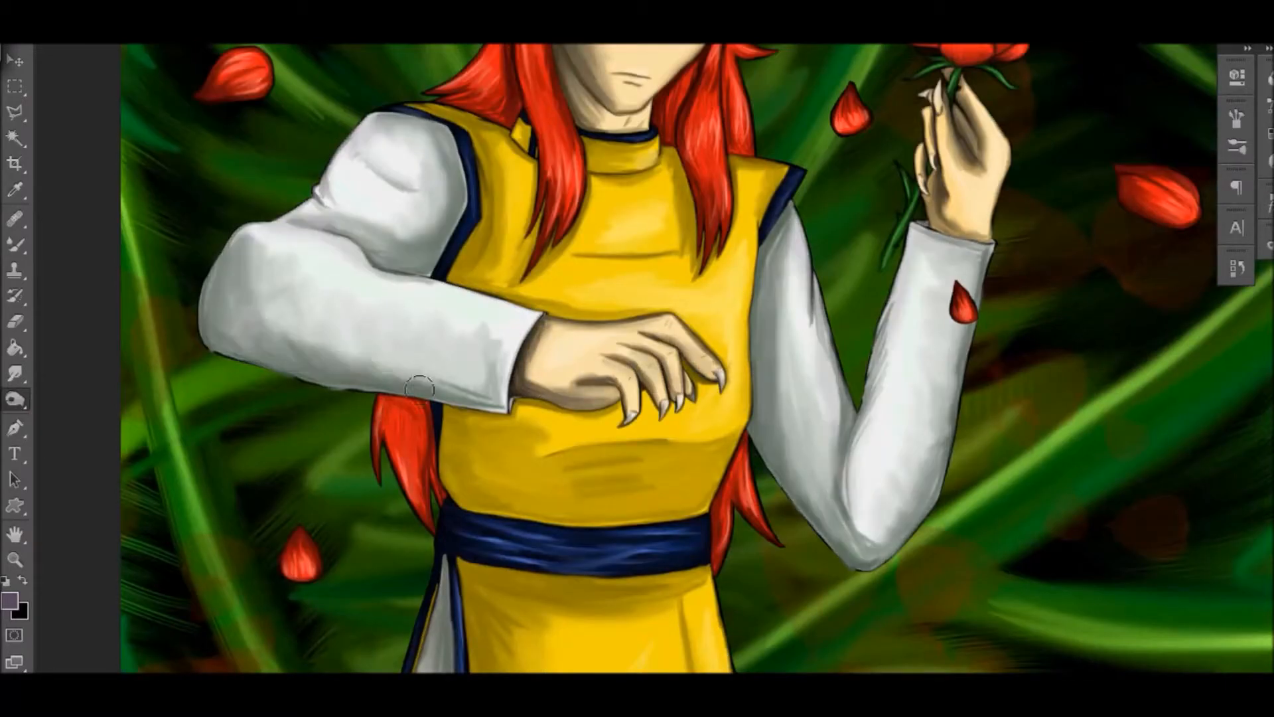